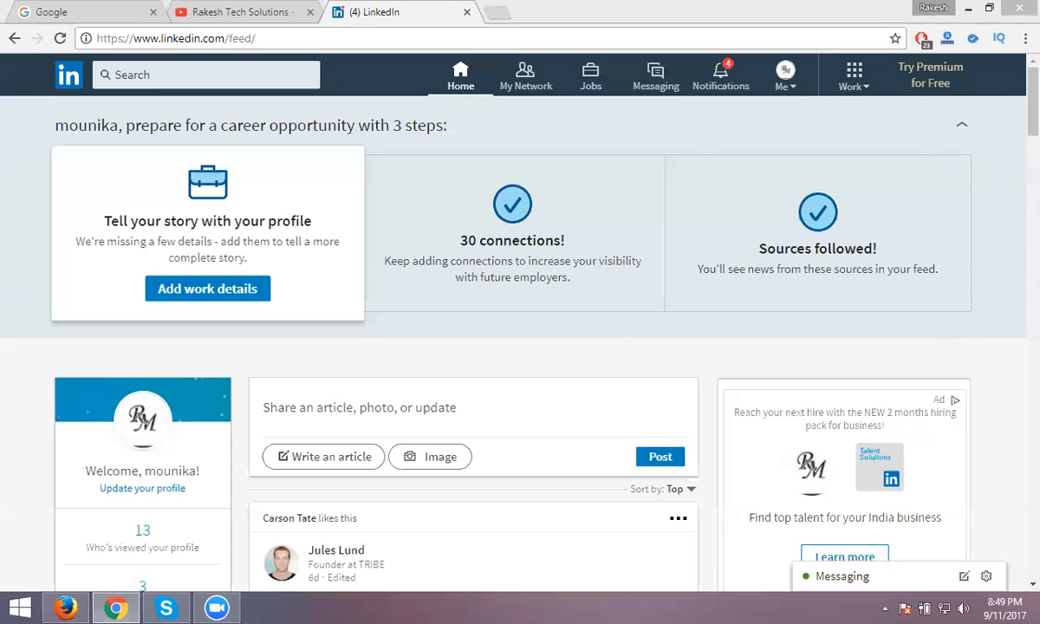
pyautogui.moveTo(909, 113)
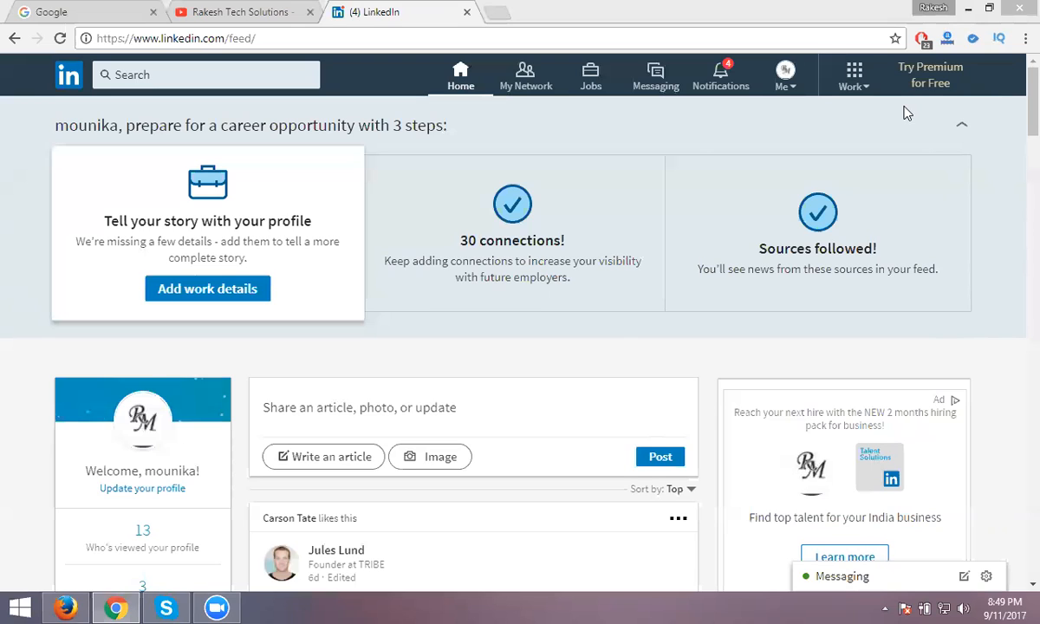
pyautogui.moveTo(541, 99)
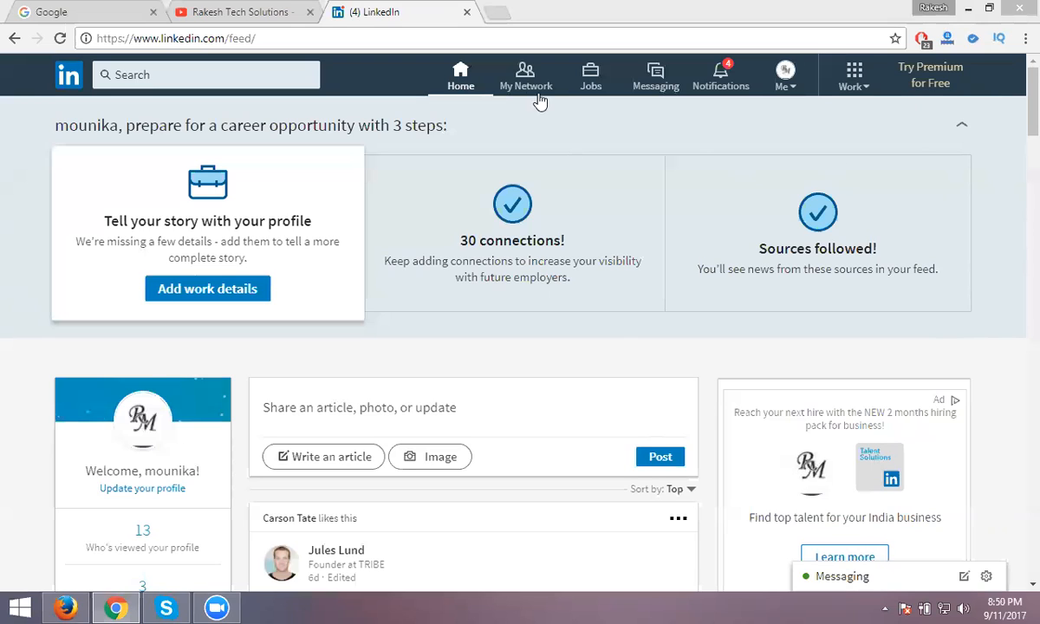
pyautogui.moveTo(526, 76)
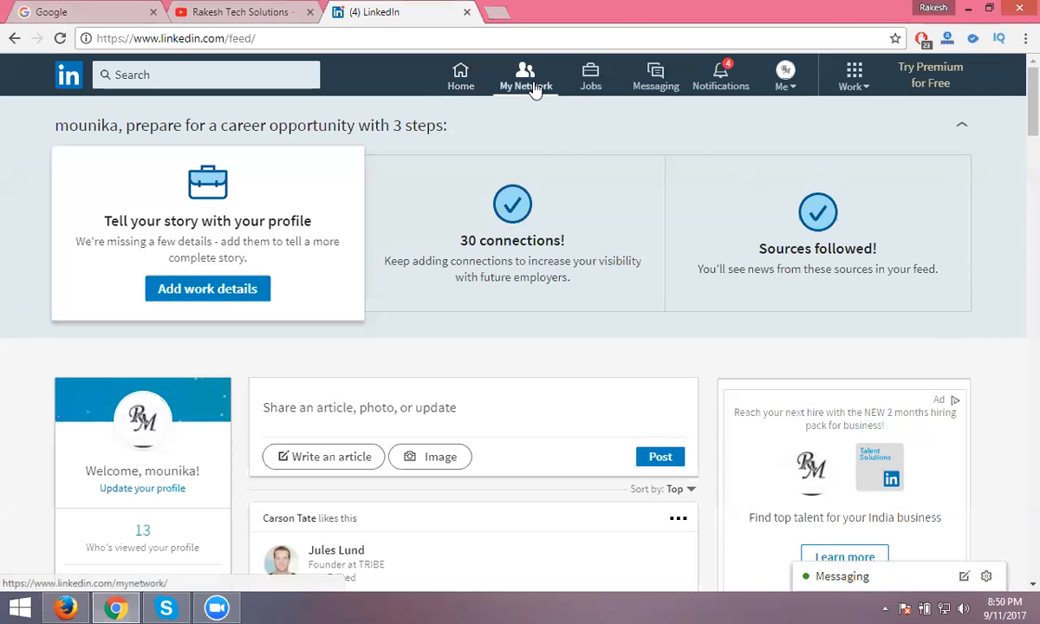
# - From My Network, bring up the full list of 149 connections sorted by recently added
pyautogui.click(523, 74)
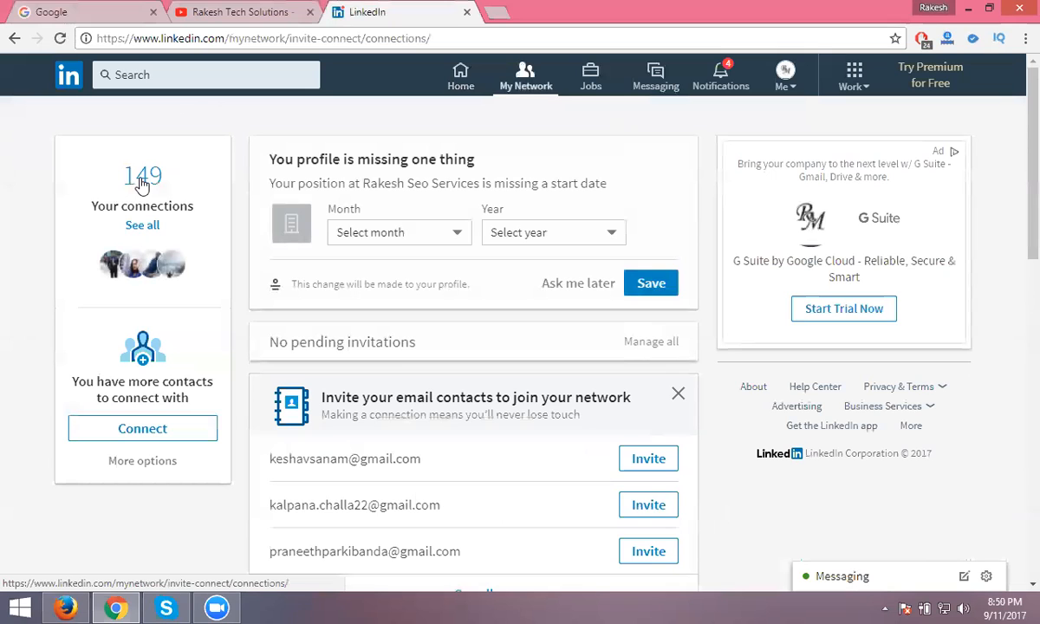
pyautogui.click(143, 225)
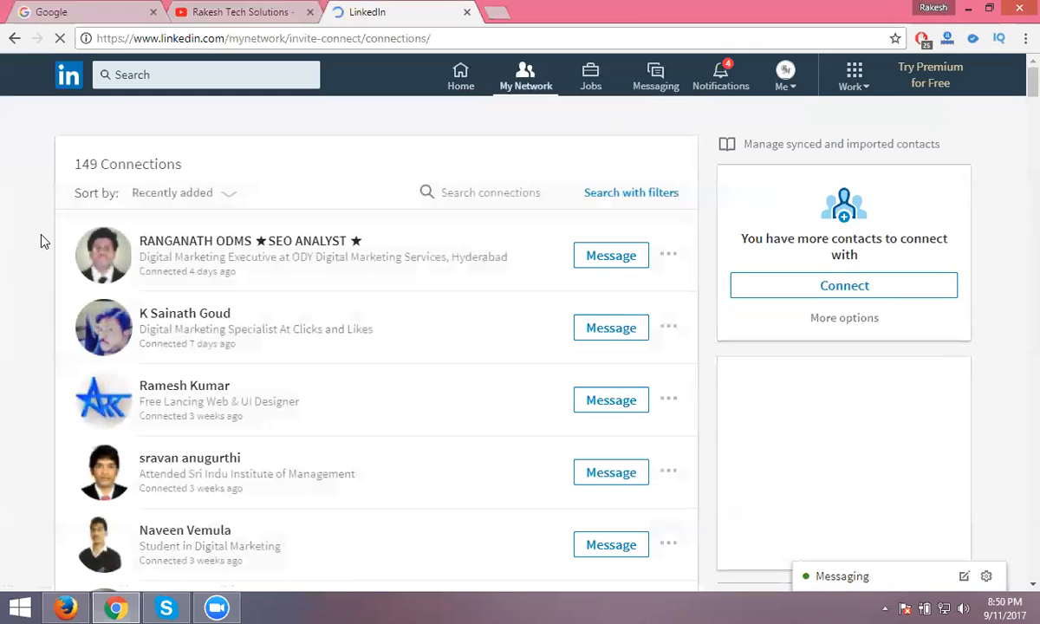
pyautogui.scroll(-3)
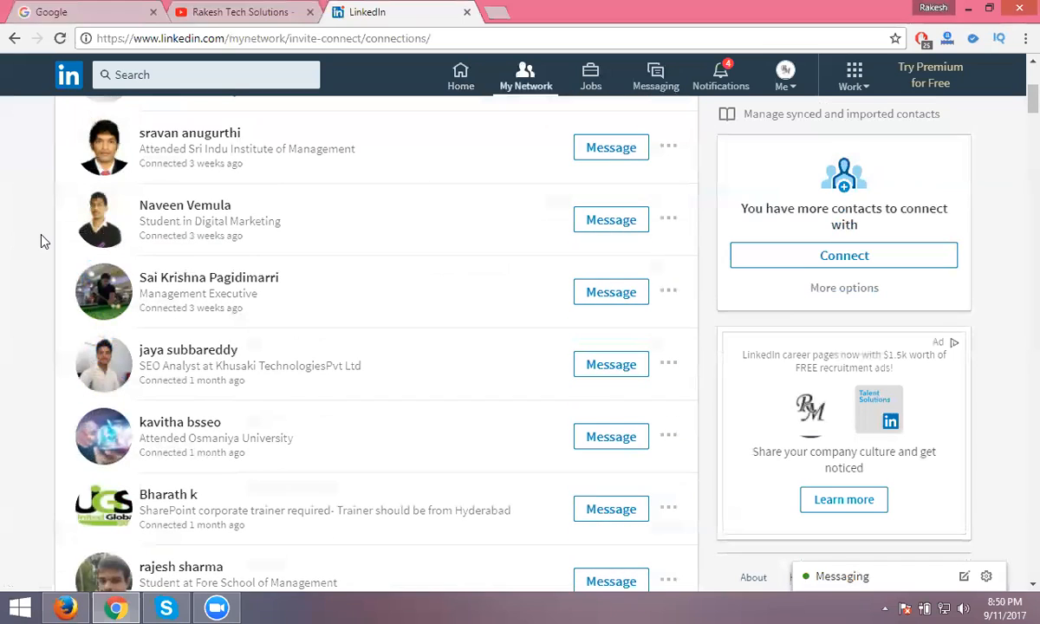
pyautogui.scroll(3)
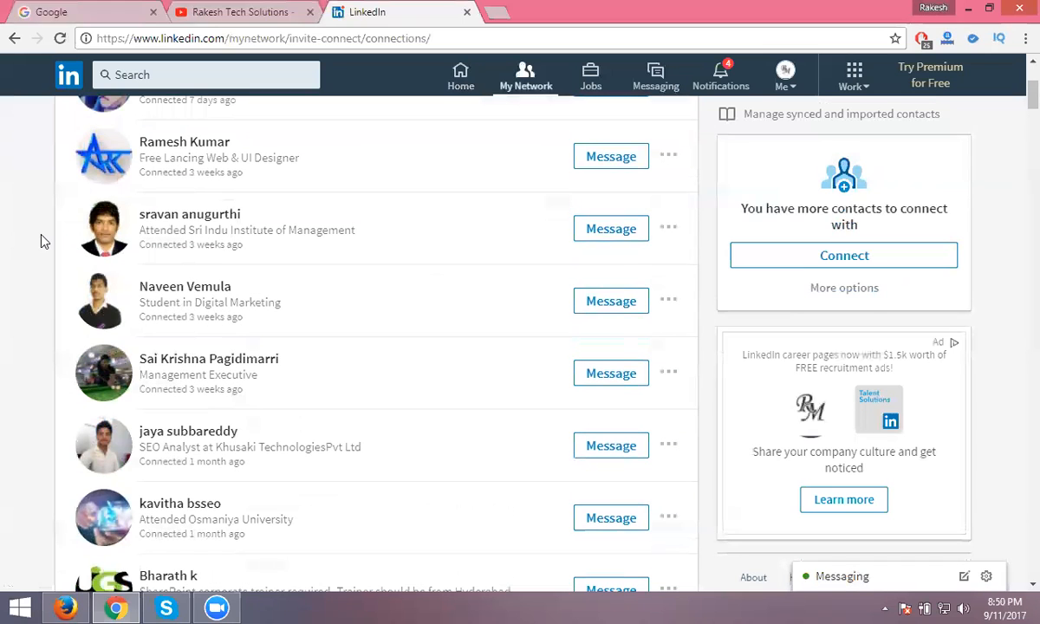
pyautogui.scroll(3)
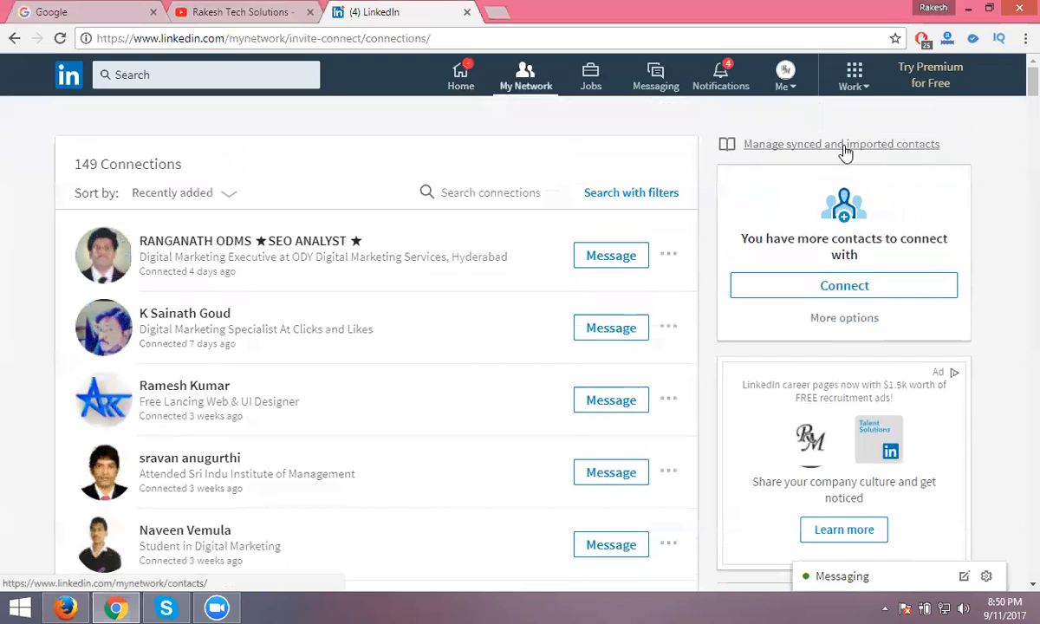
# - In the synced contacts manager, select all 235 synced contacts
pyautogui.click(839, 144)
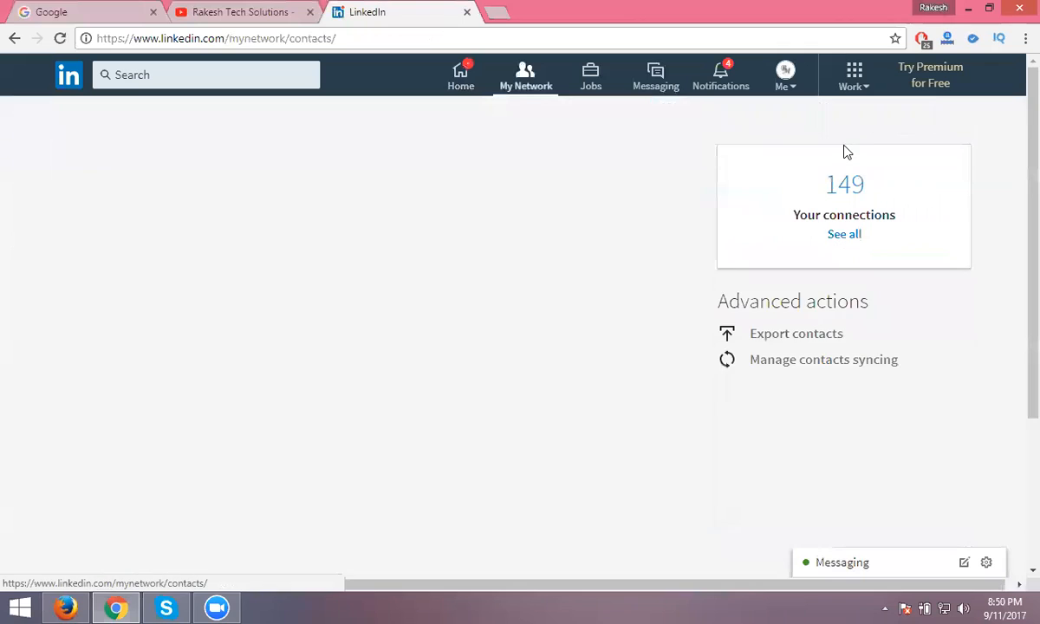
pyautogui.click(824, 359)
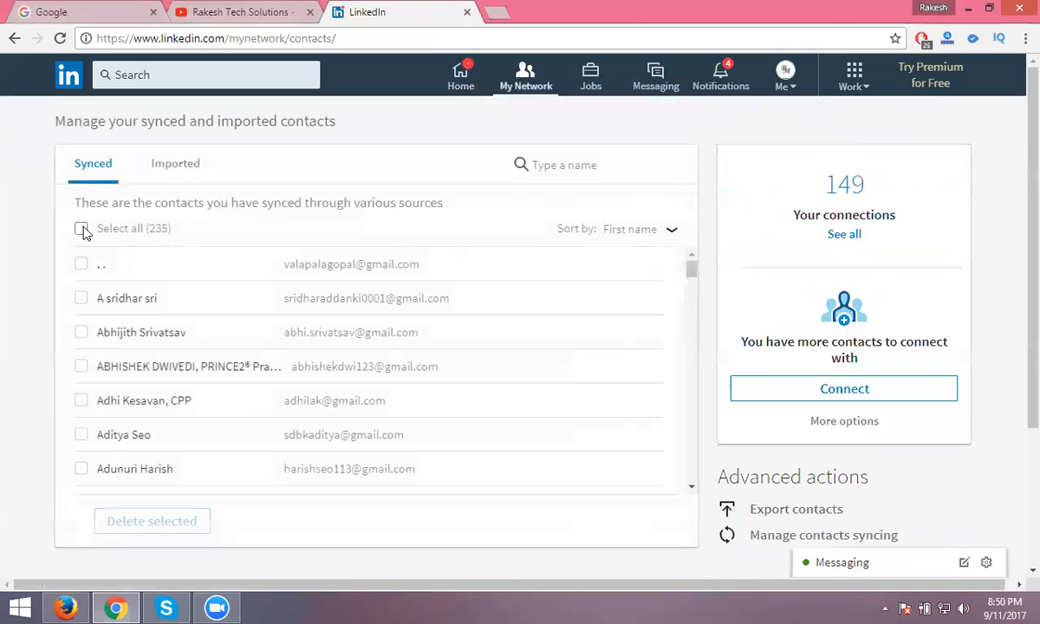
pyautogui.click(80, 229)
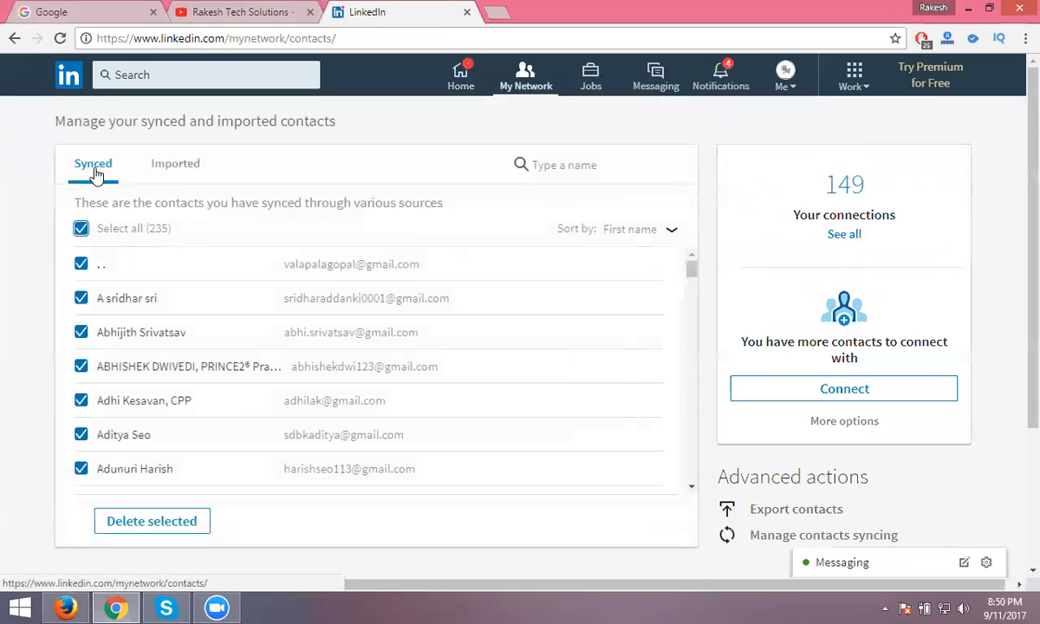
pyautogui.moveTo(796, 510)
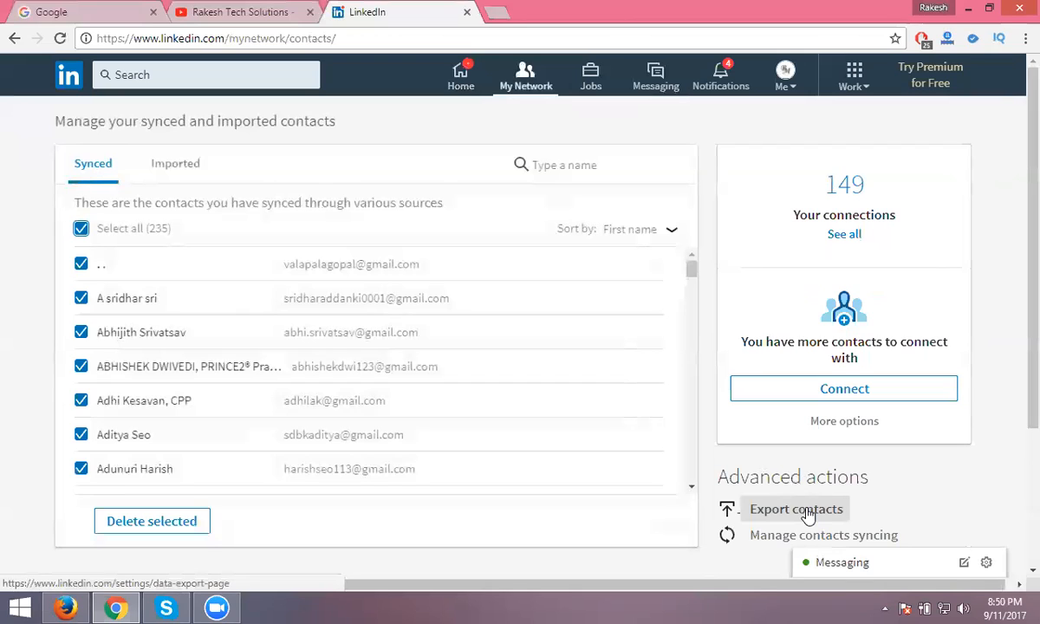
# - Via Export contacts, reach the 'Getting an archive of your data' section with Fast file only chosen
pyautogui.click(794, 510)
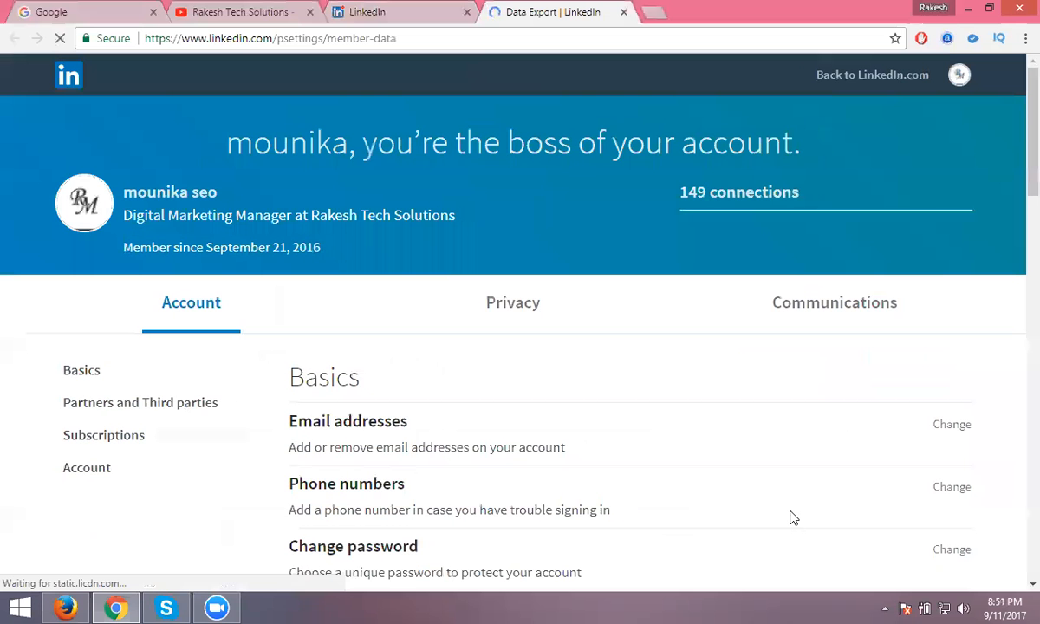
pyautogui.scroll(-3)
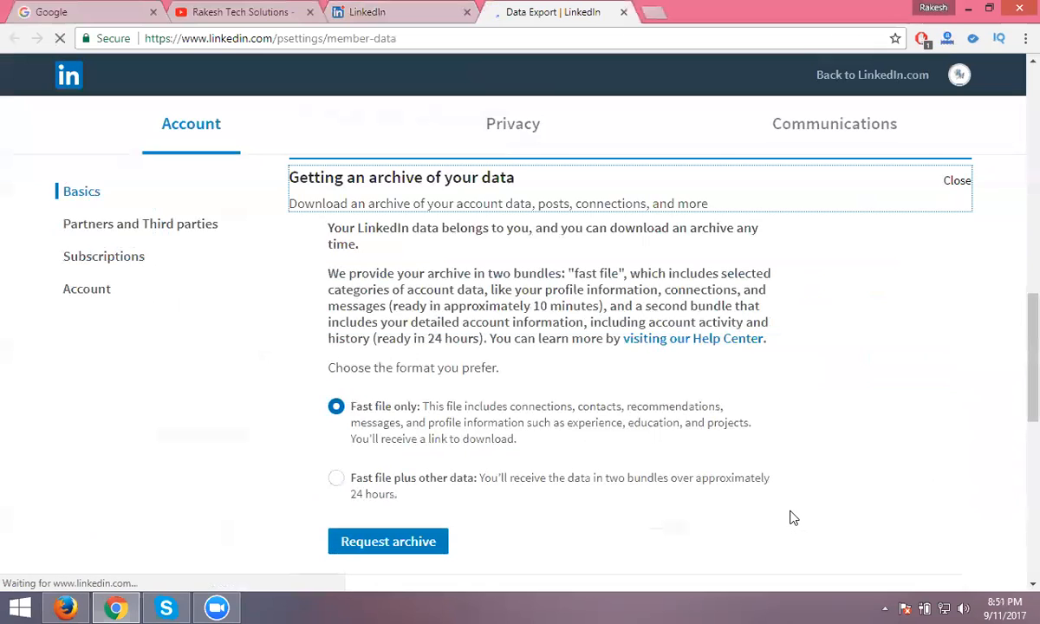
pyautogui.moveTo(590, 509)
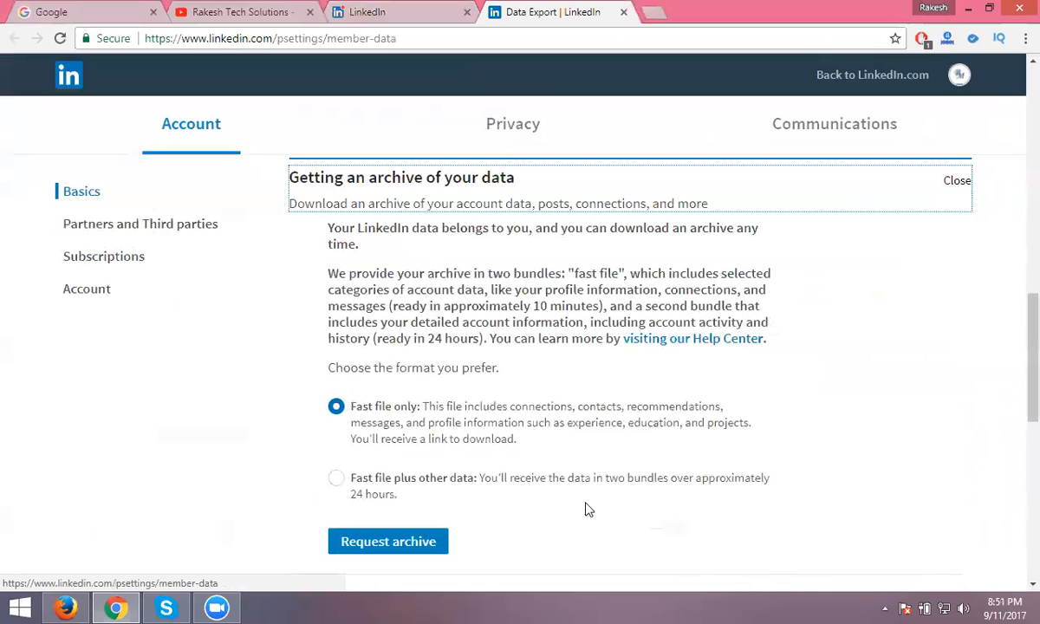
pyautogui.scroll(3)
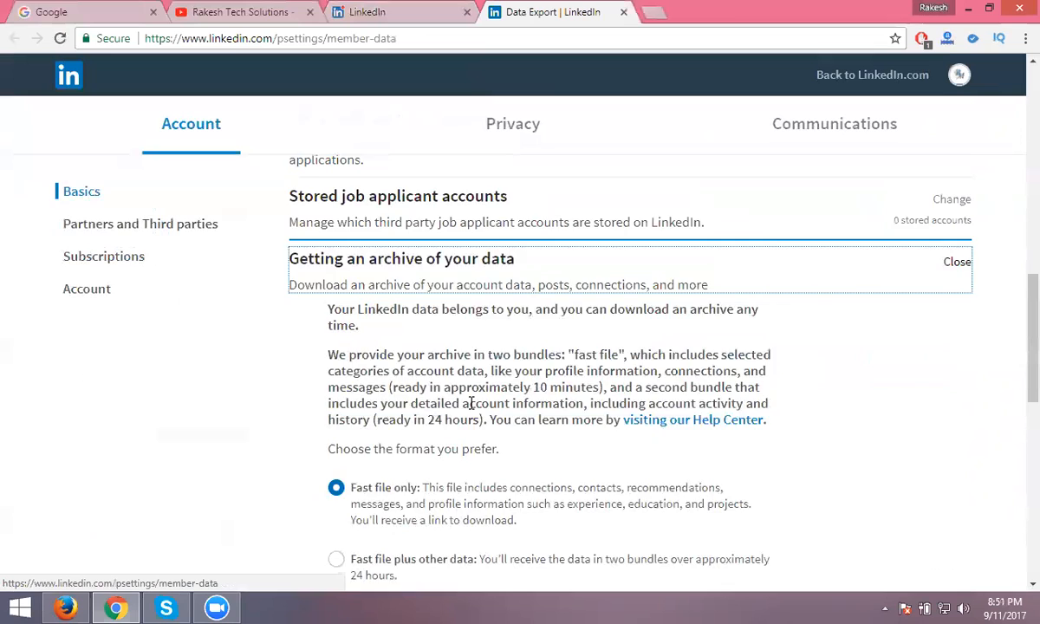
pyautogui.scroll(-3)
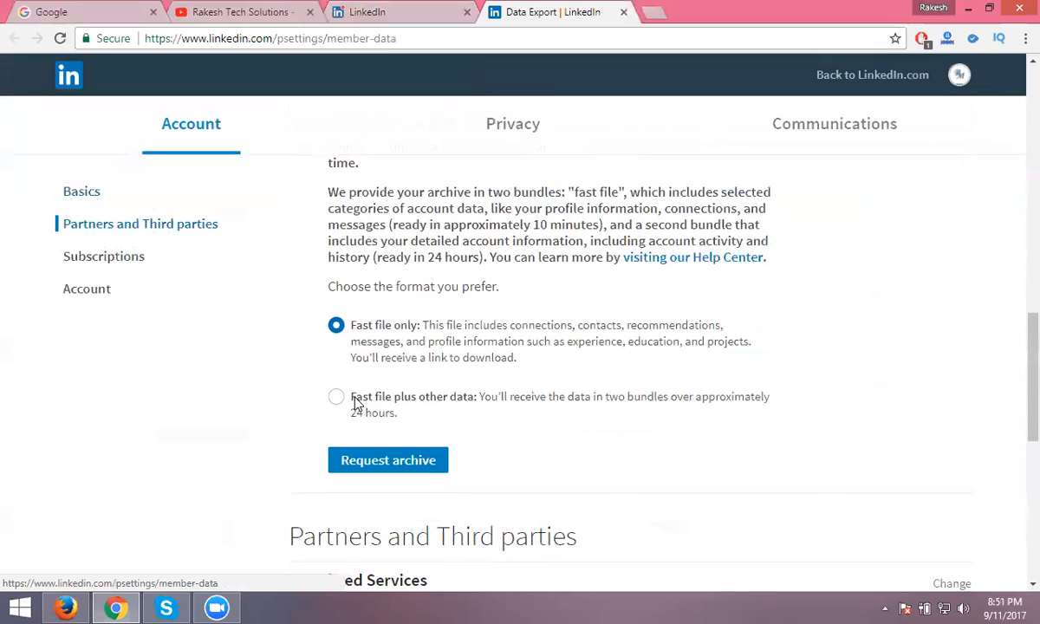
pyautogui.moveTo(442, 407)
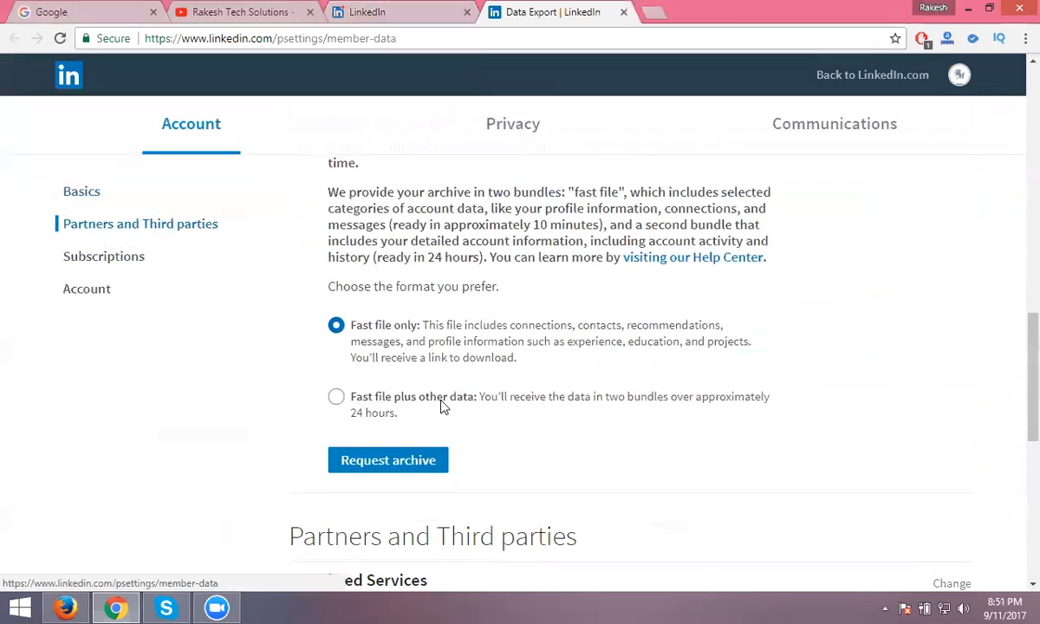
pyautogui.moveTo(400, 440)
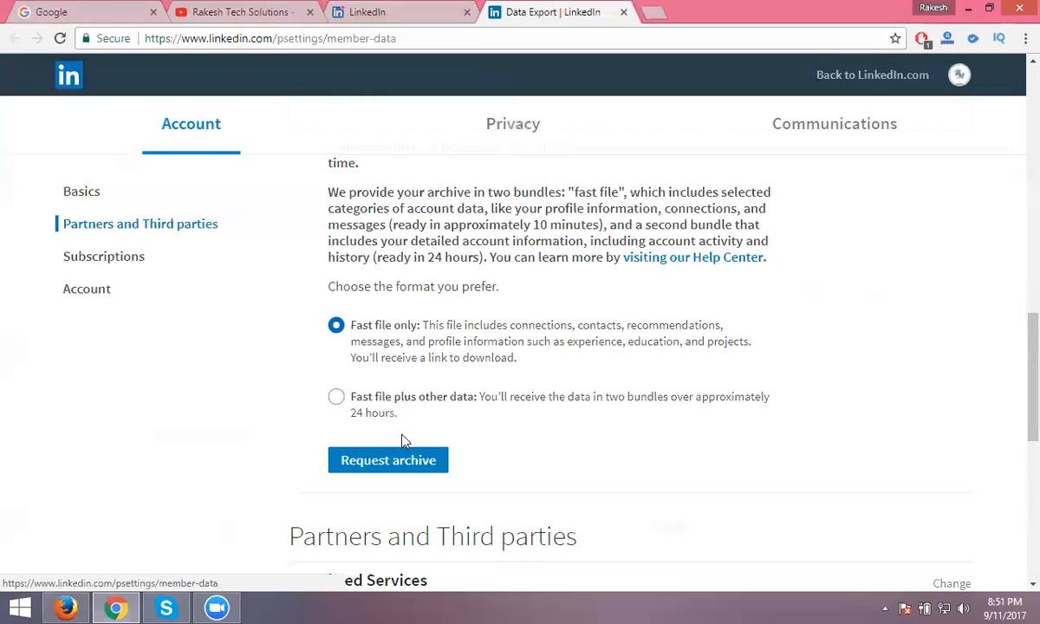
pyautogui.moveTo(388, 461)
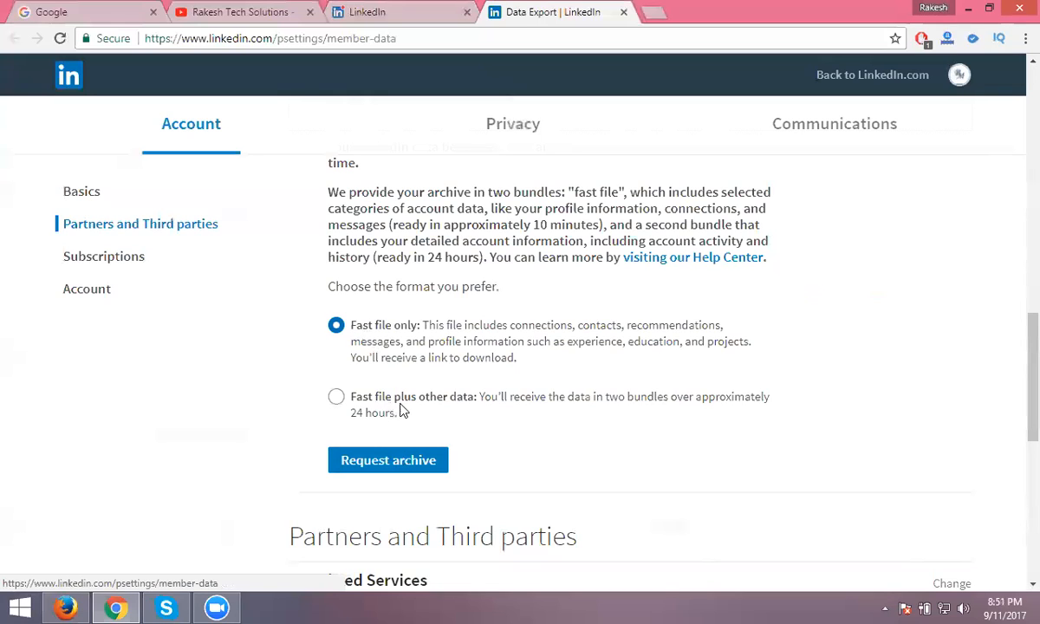
pyautogui.moveTo(439, 407)
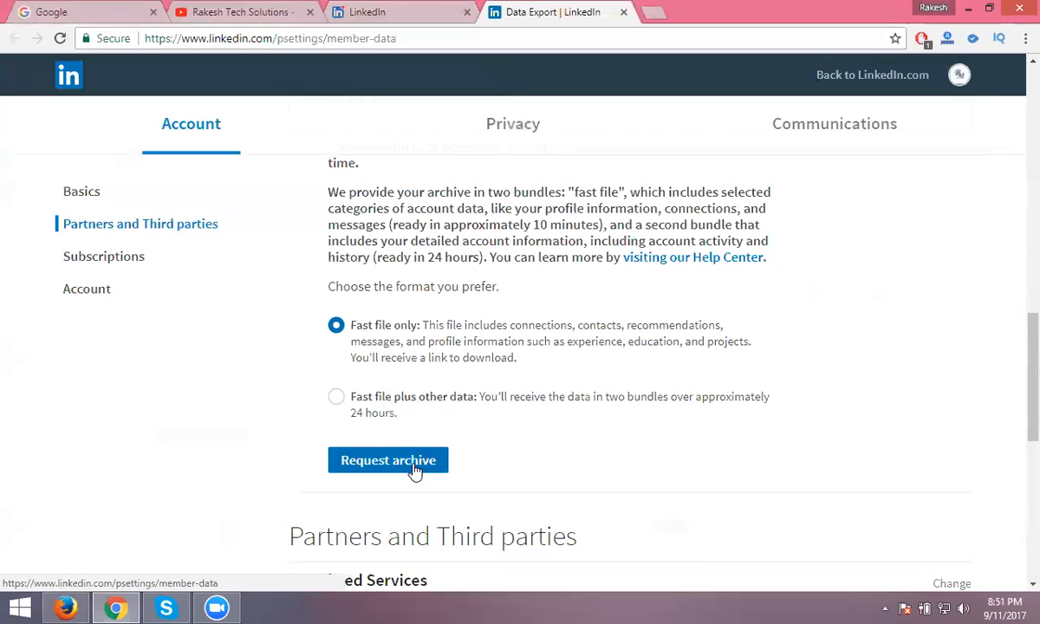
pyautogui.moveTo(375, 324)
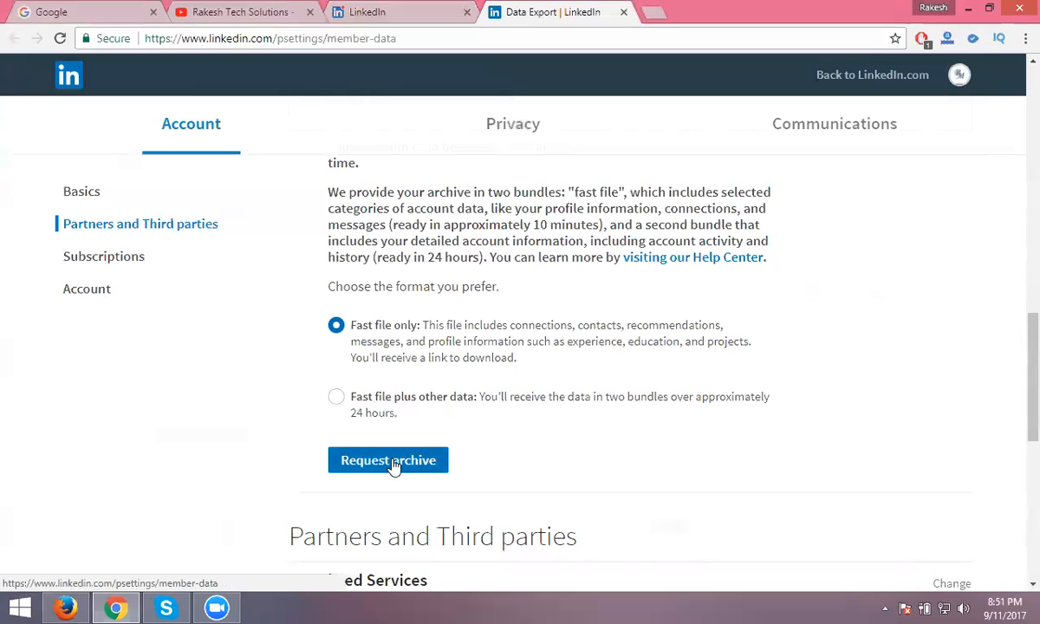
# - Request the fast-file archive and approve it with the account password
pyautogui.click(388, 459)
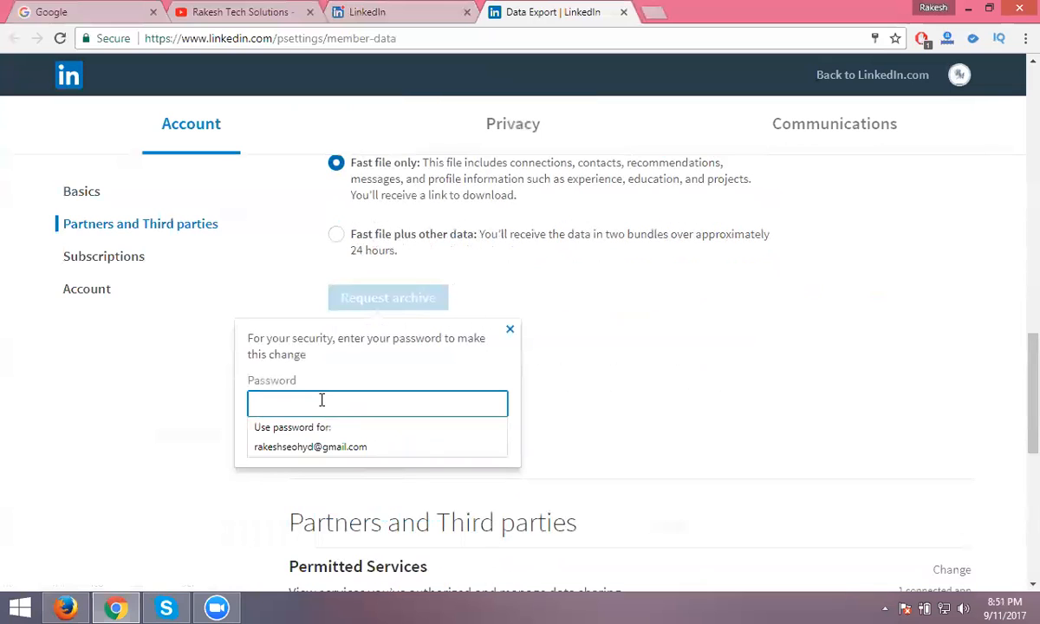
pyautogui.write('password')
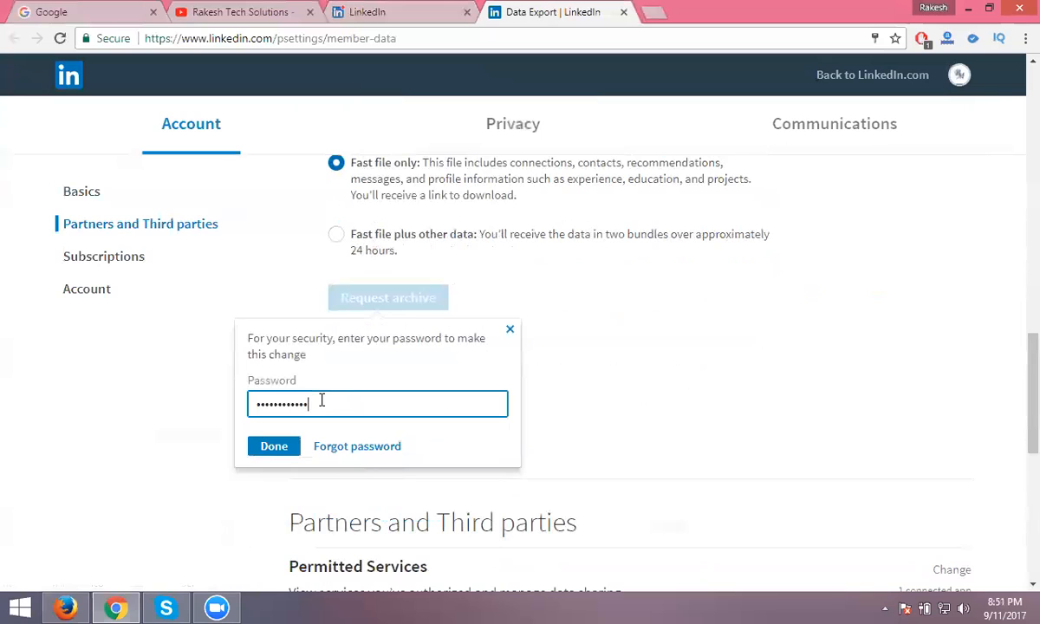
pyautogui.click(273, 446)
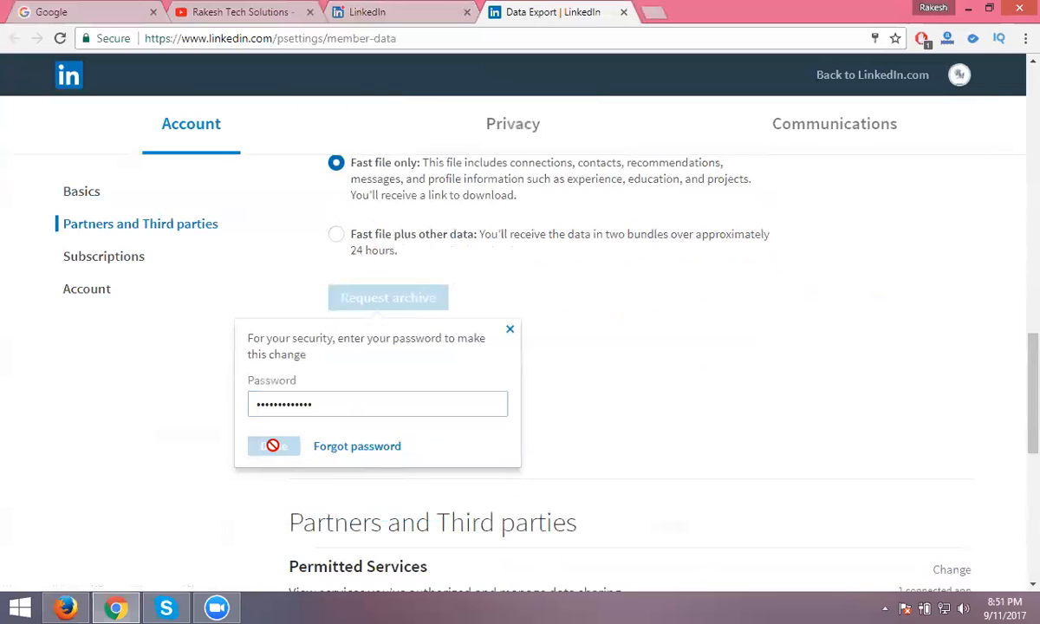
pyautogui.click(274, 446)
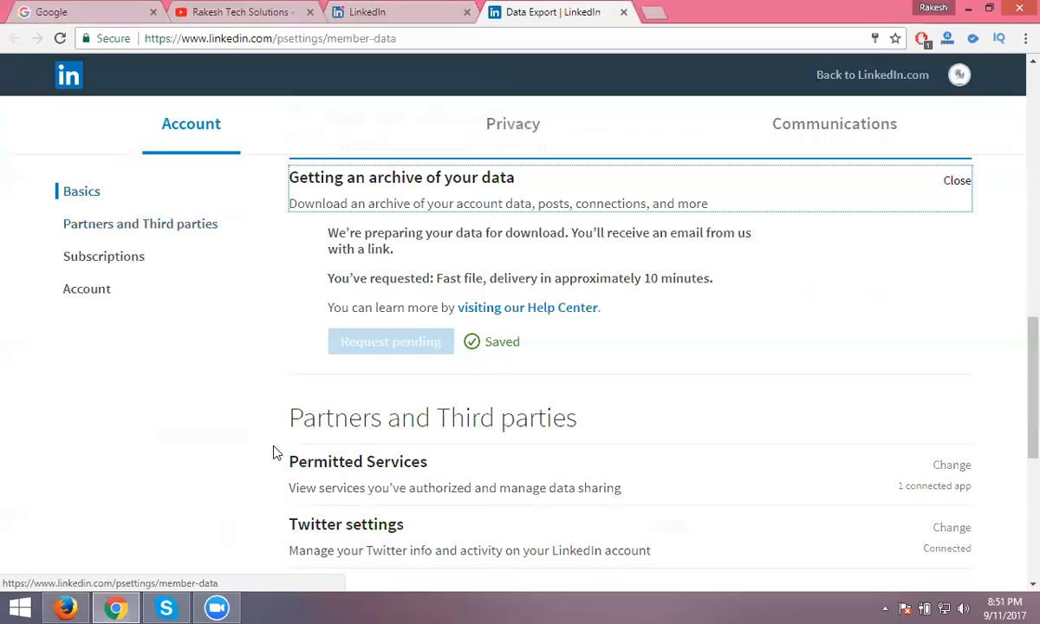
pyautogui.moveTo(292, 475)
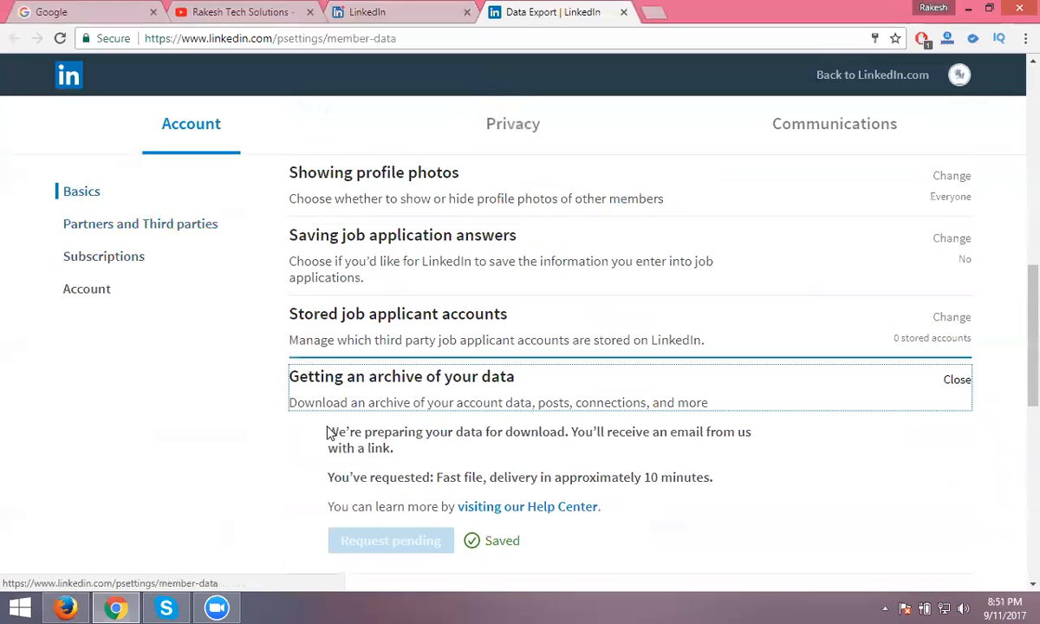
pyautogui.scroll(3)
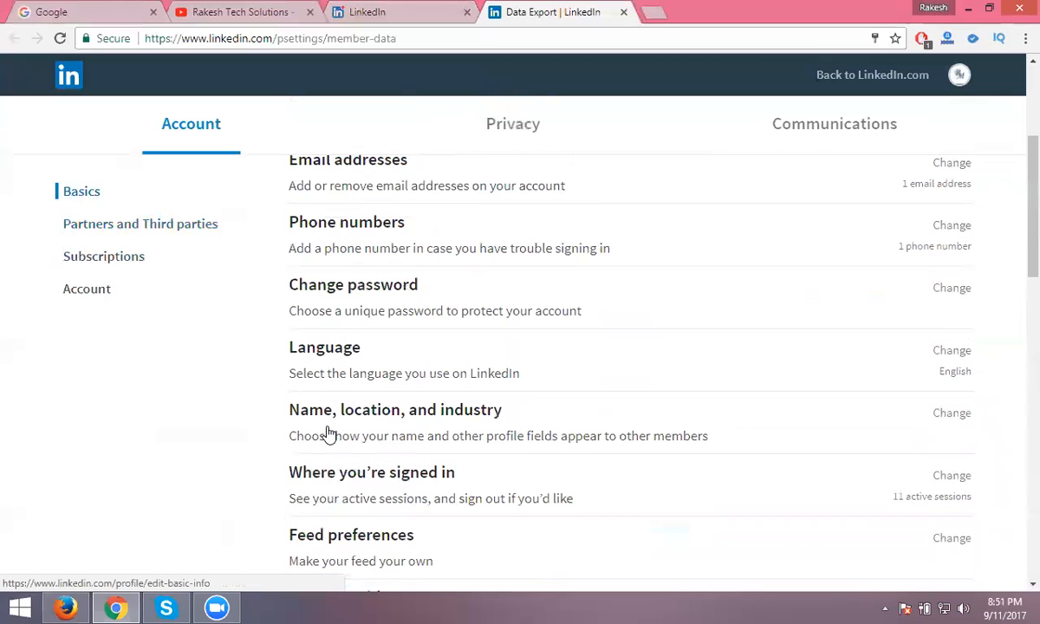